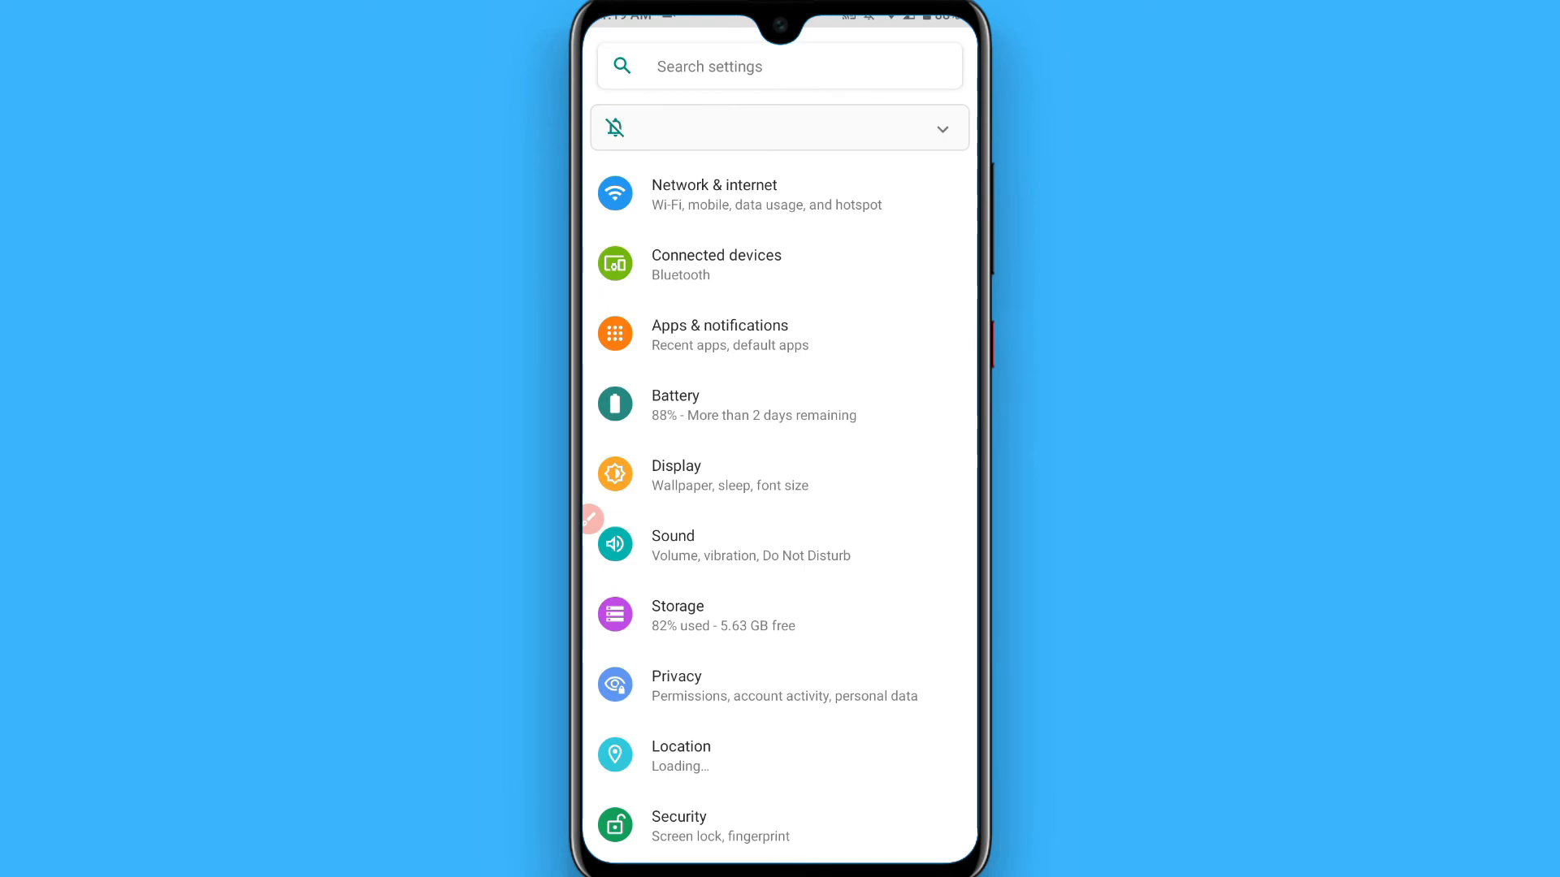
Step: Scroll the Settings list and open Apps & notifications
{"action": "scroll", "scroll_direction": "down", "scroll_amount": 3}
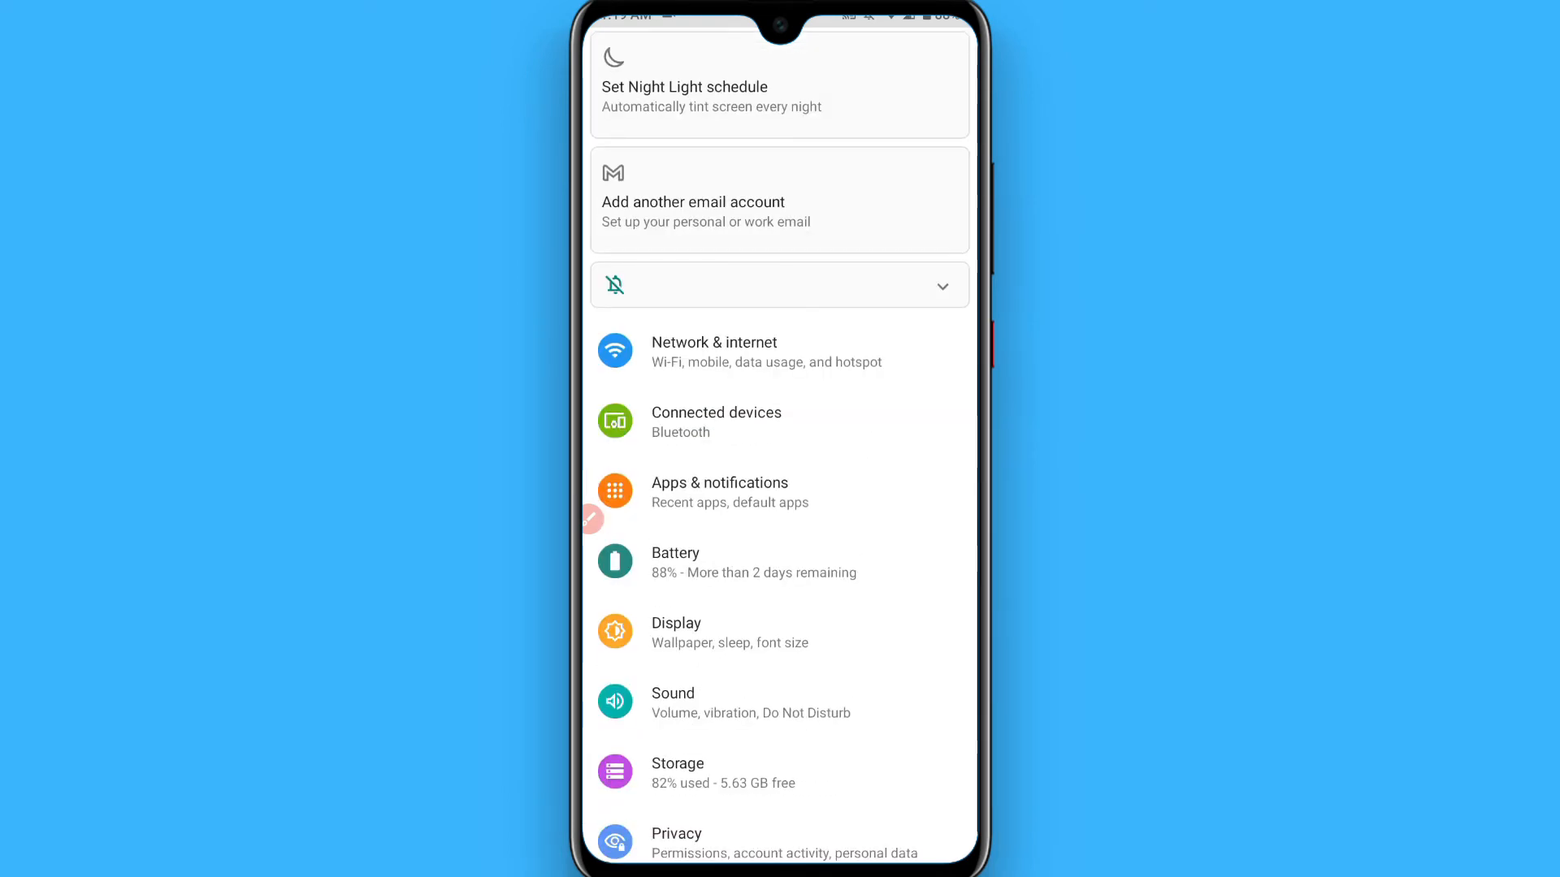
{"action": "left_click", "coordinate": [779, 492]}
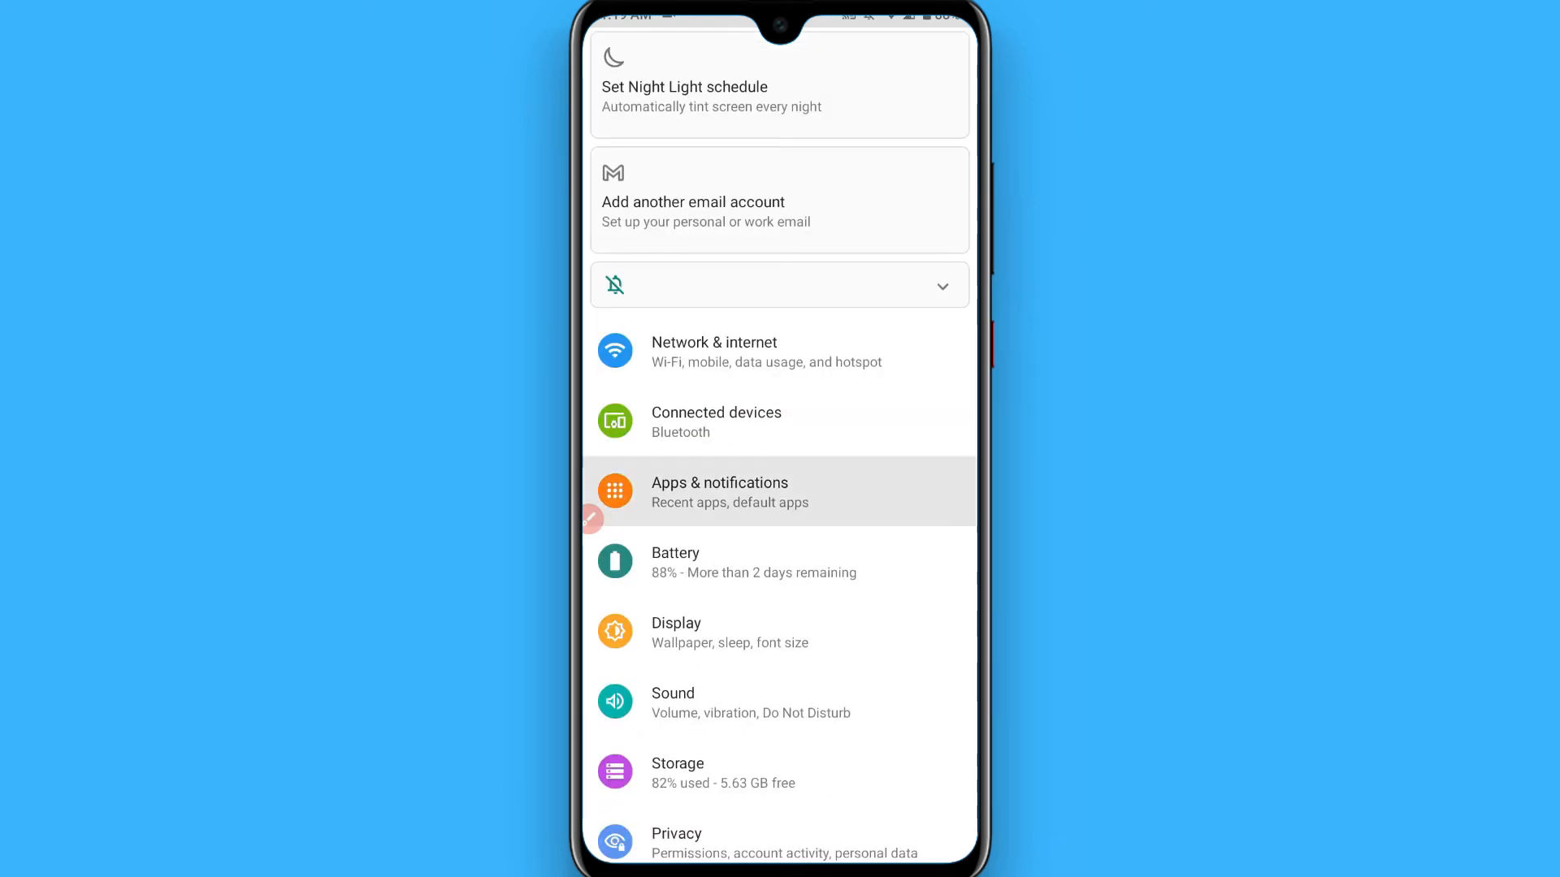
{"action": "left_click", "coordinate": [779, 491]}
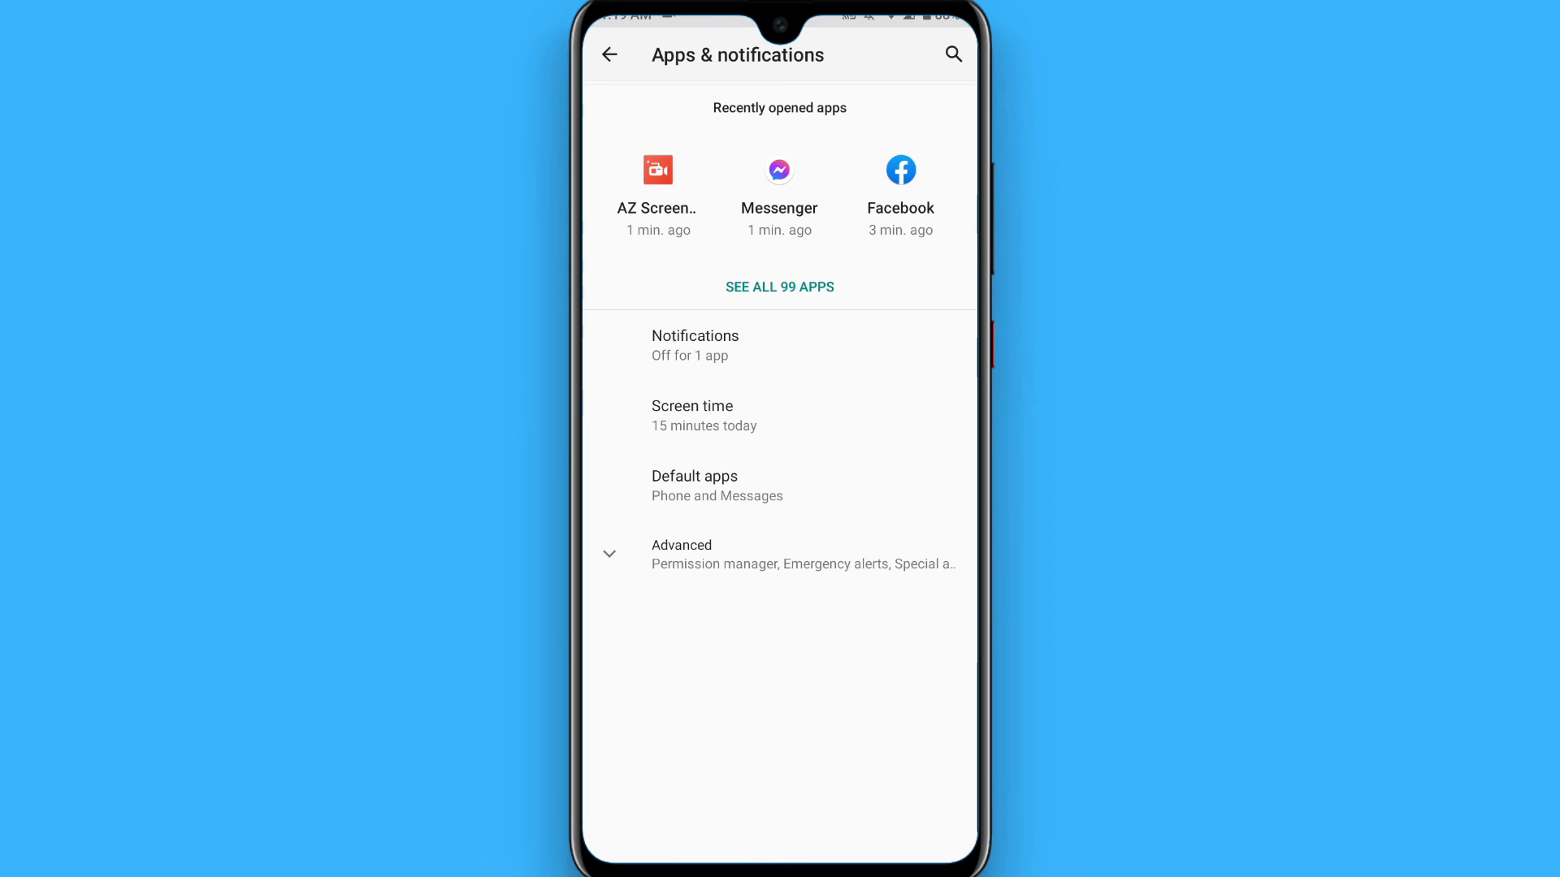
Step: Open Messenger from Recently opened apps, then its Storage & cache page
{"action": "left_click", "coordinate": [779, 184]}
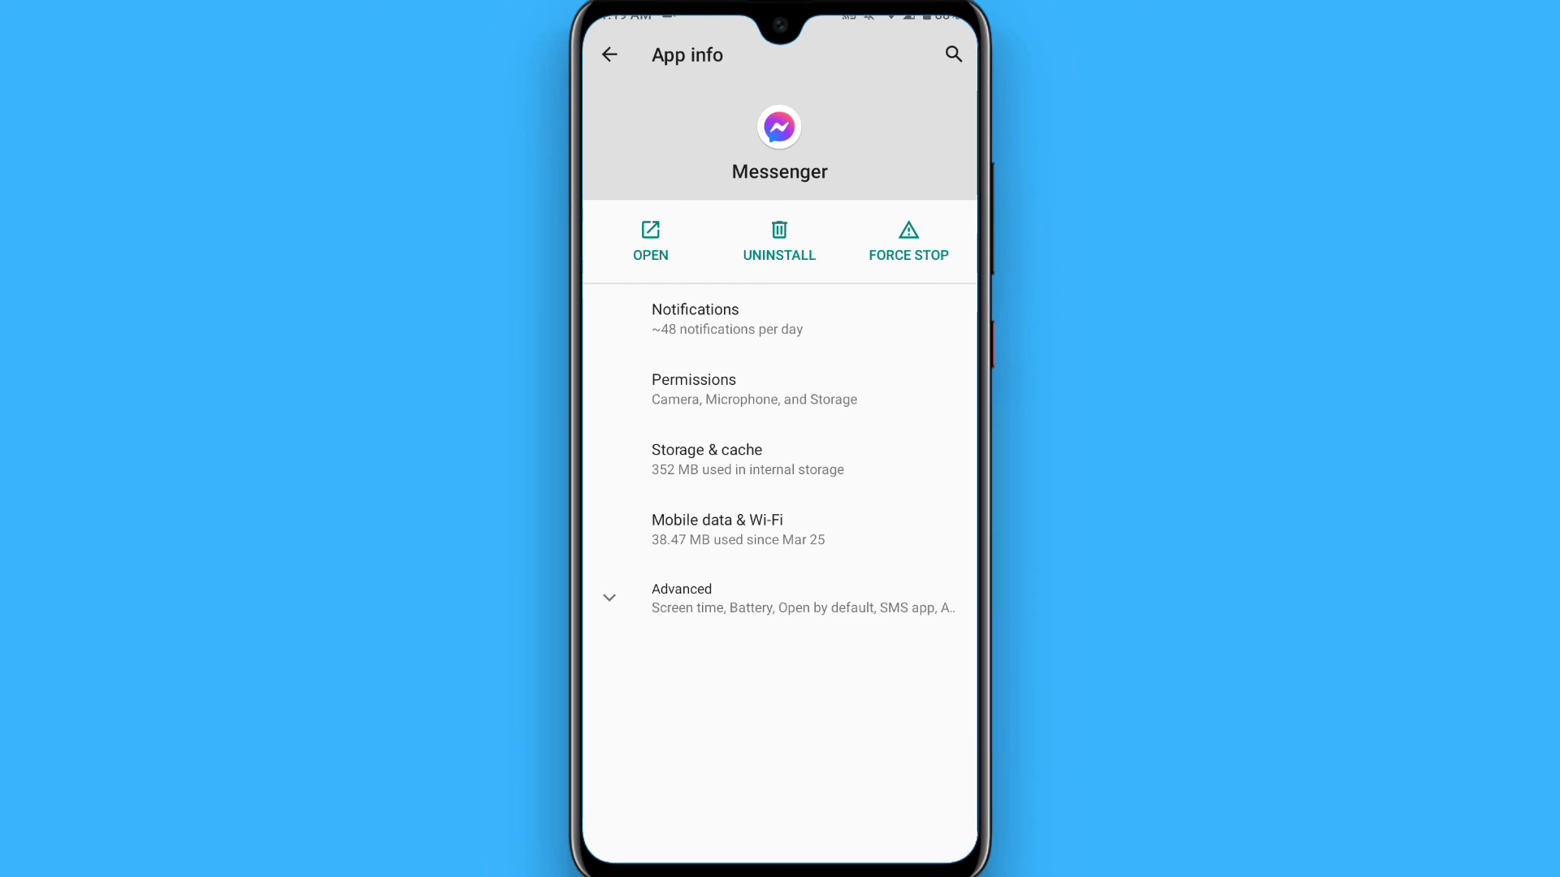
{"action": "left_click", "coordinate": [779, 460]}
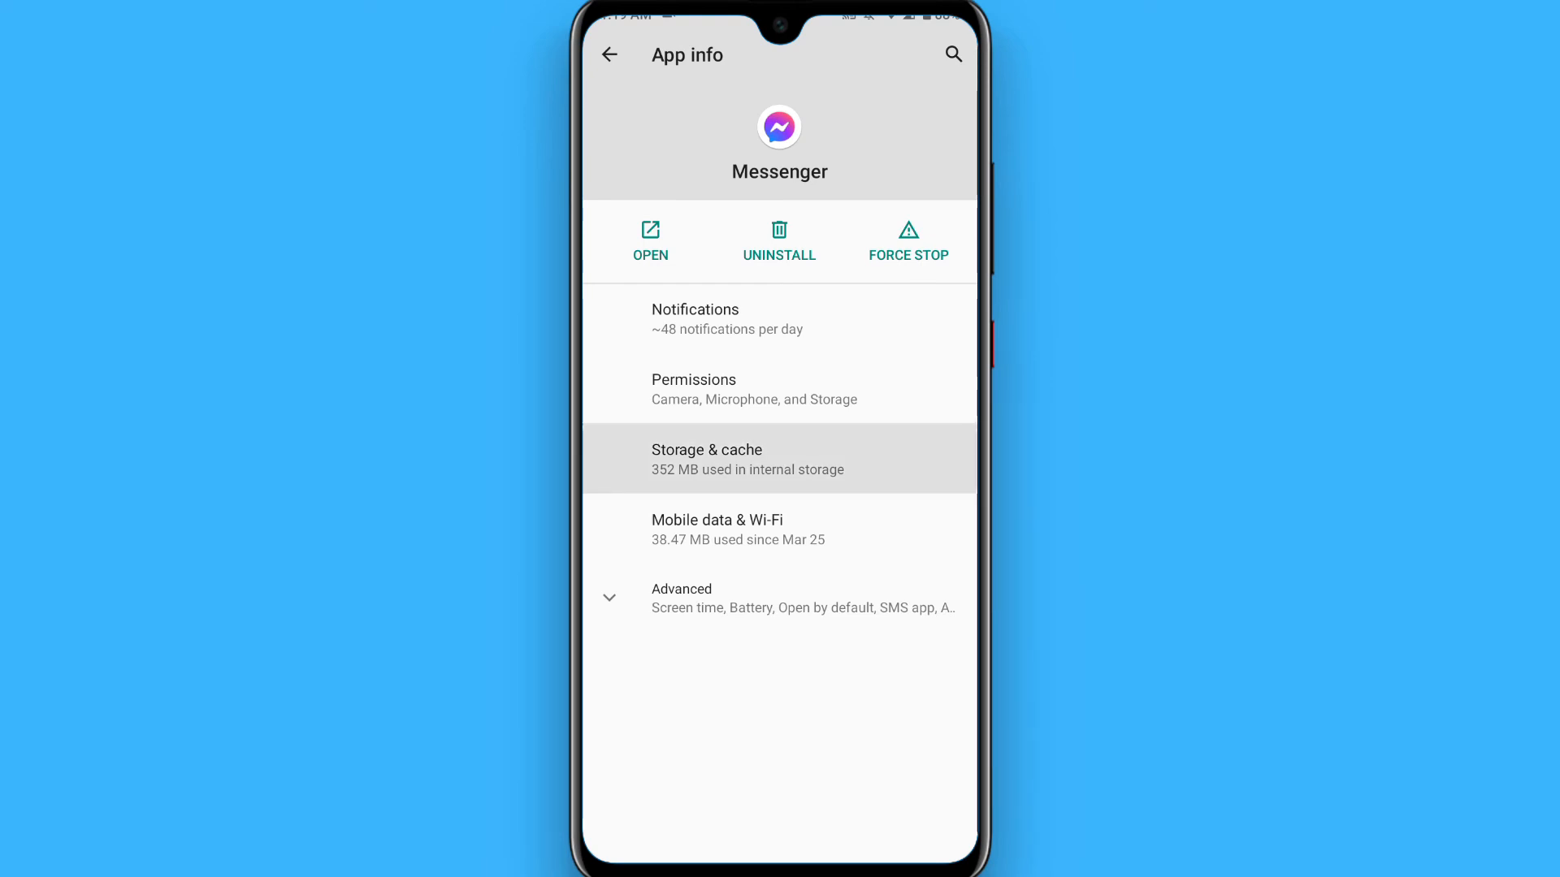
{"action": "left_click", "coordinate": [708, 458]}
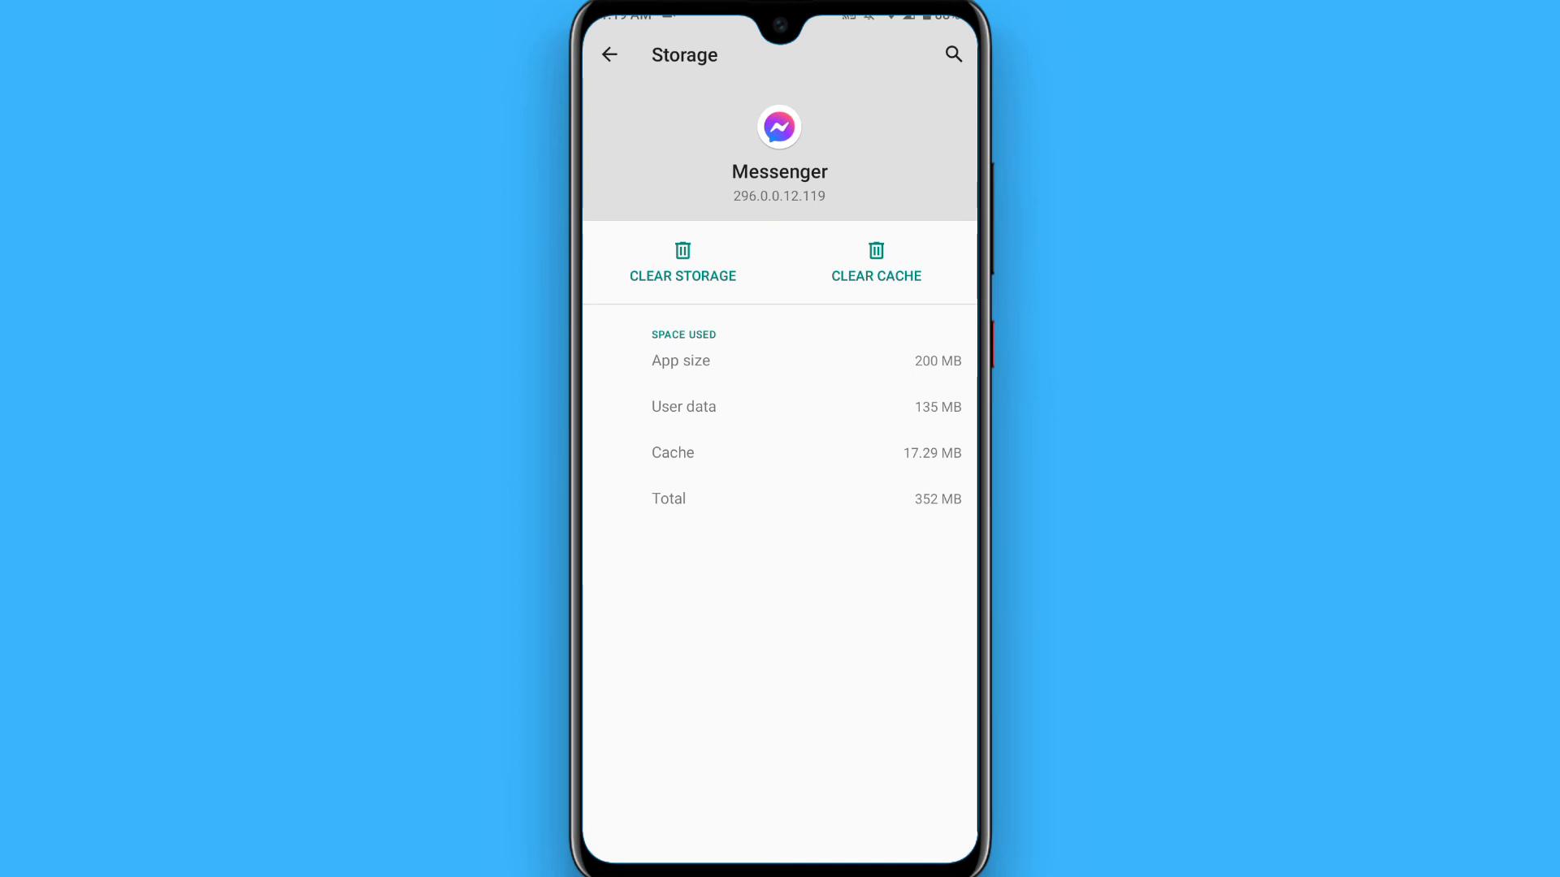